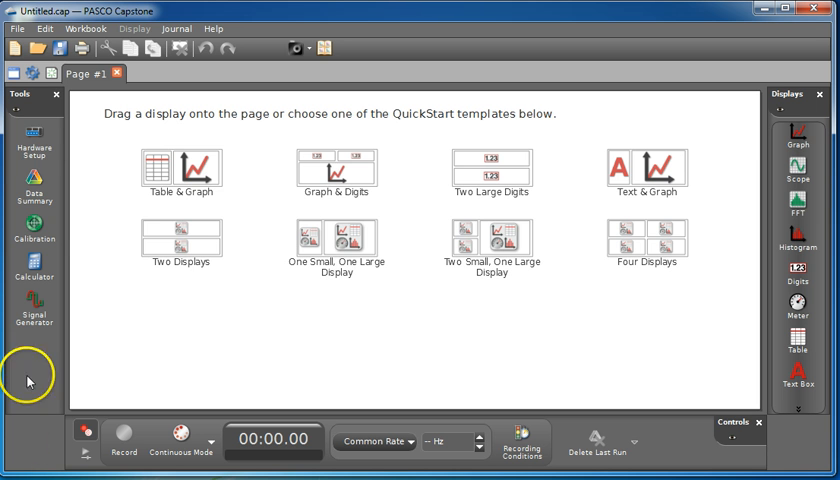
Attach a Motion Sensor II to a digital port of the 550 interface in Hardware Setup
left_click(34, 140)
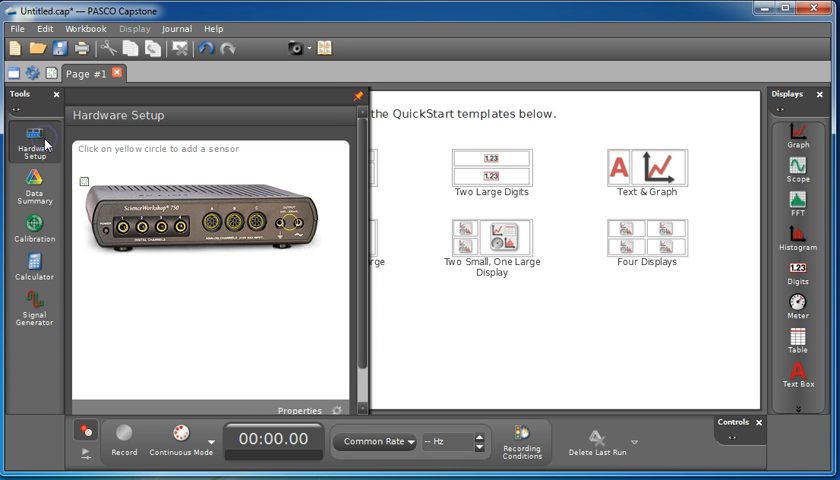
mouse_move(124, 180)
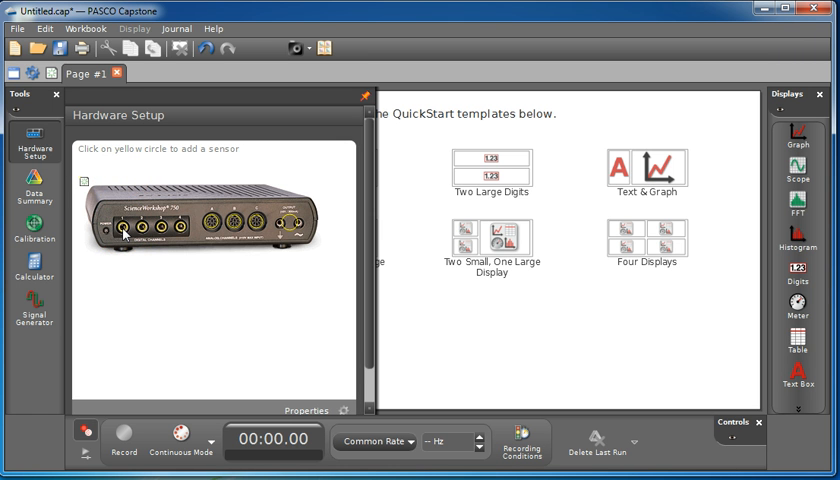
left_click(124, 232)
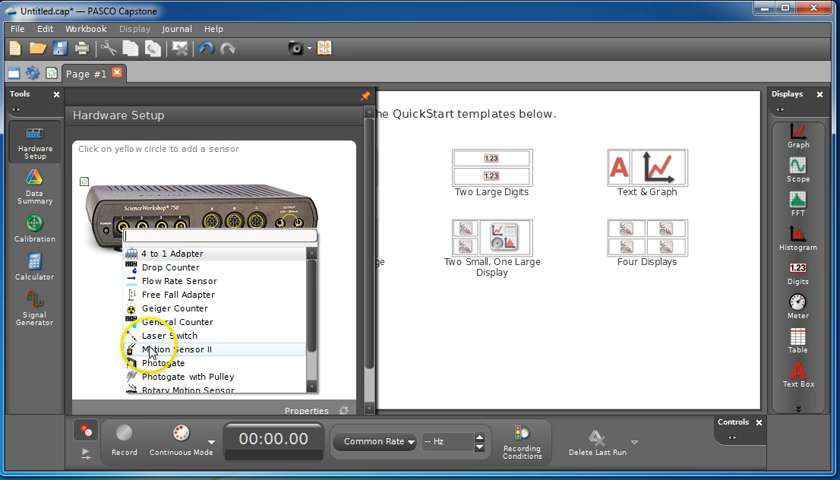
left_click(172, 348)
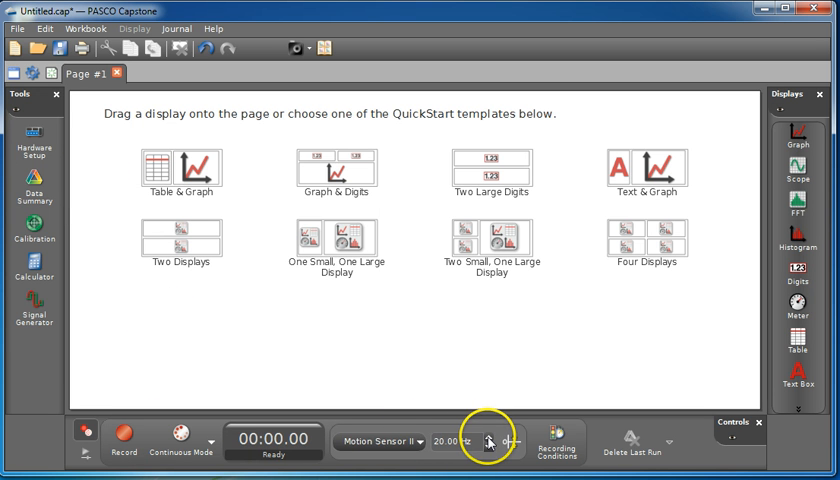
Raise the Motion Sensor II sample rate from 20 Hz to 50 Hz
left_click(490, 436)
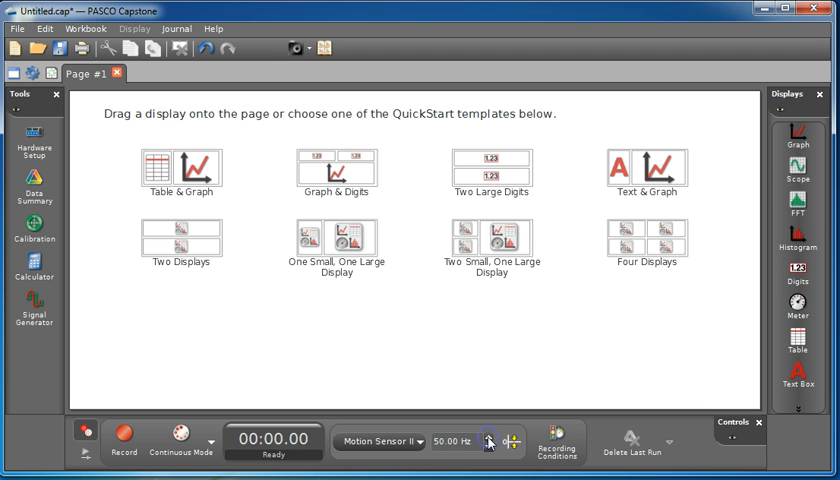
mouse_move(418, 412)
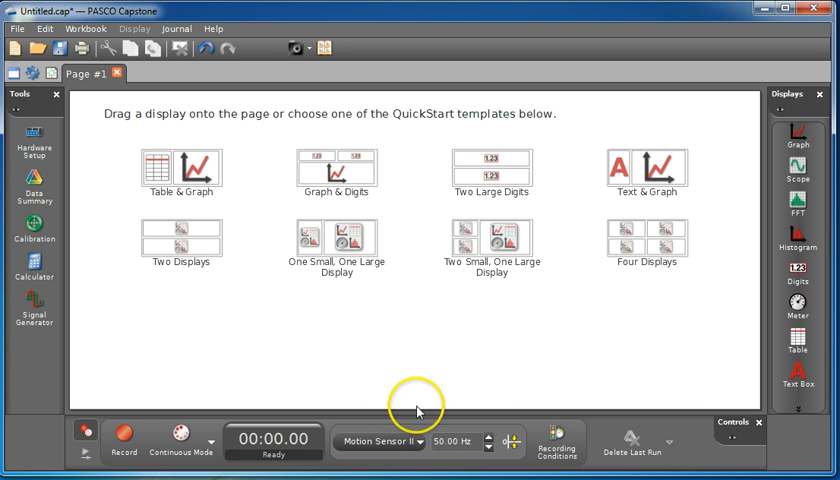
mouse_move(784, 258)
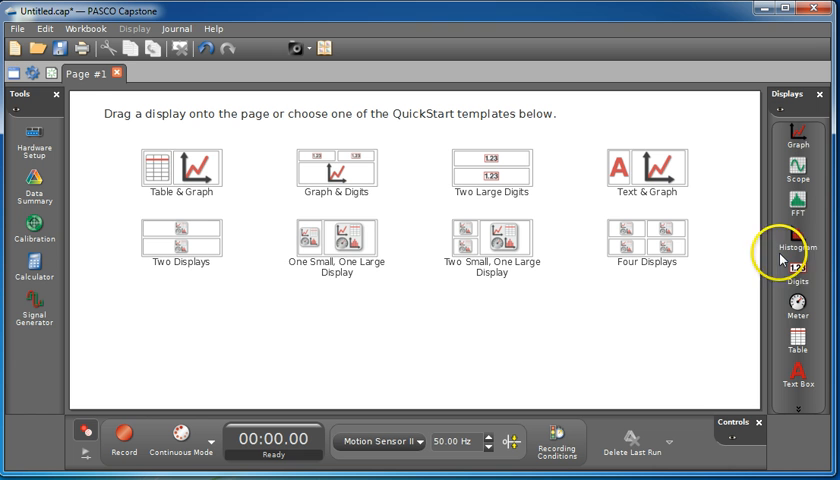
mouse_move(798, 272)
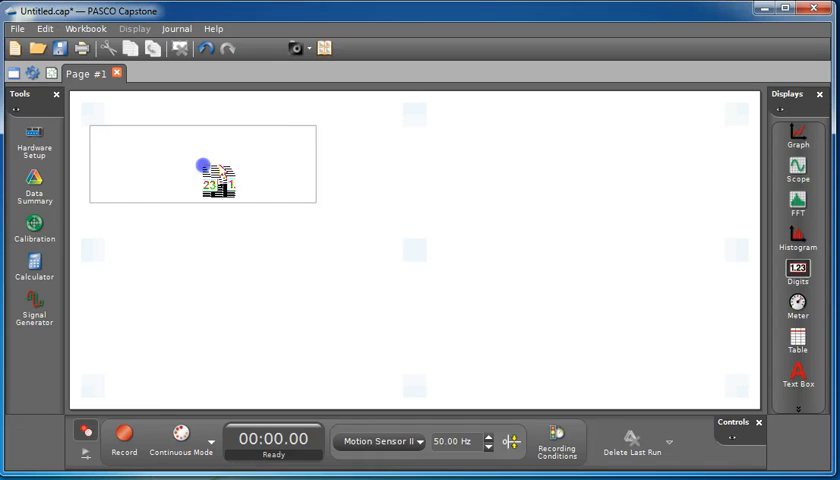
Place a Digits display showing Position (m) and a Graph display beside it on the page
left_click(798, 272)
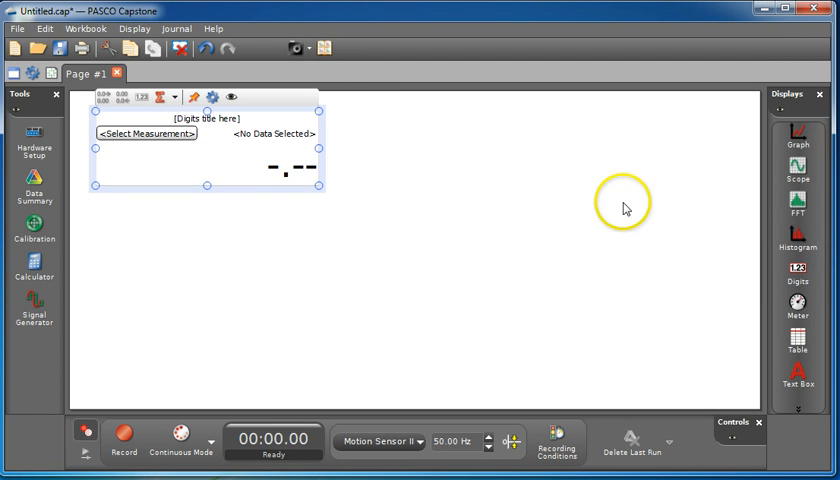
mouse_move(800, 136)
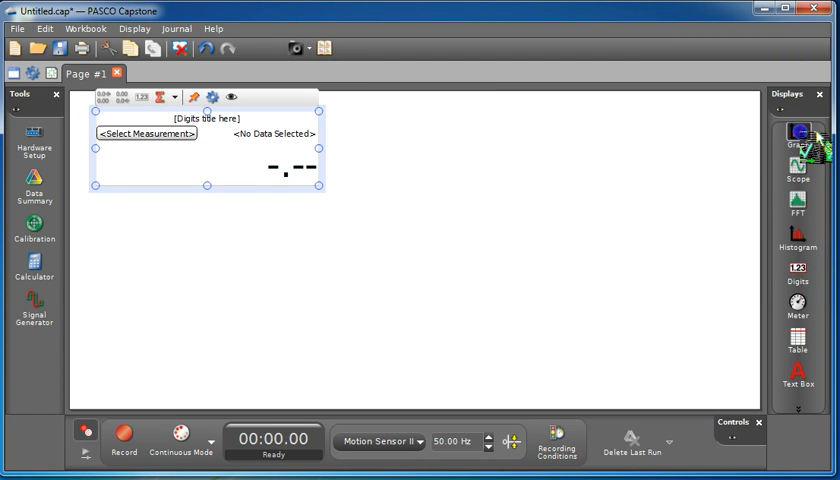
left_click(796, 138)
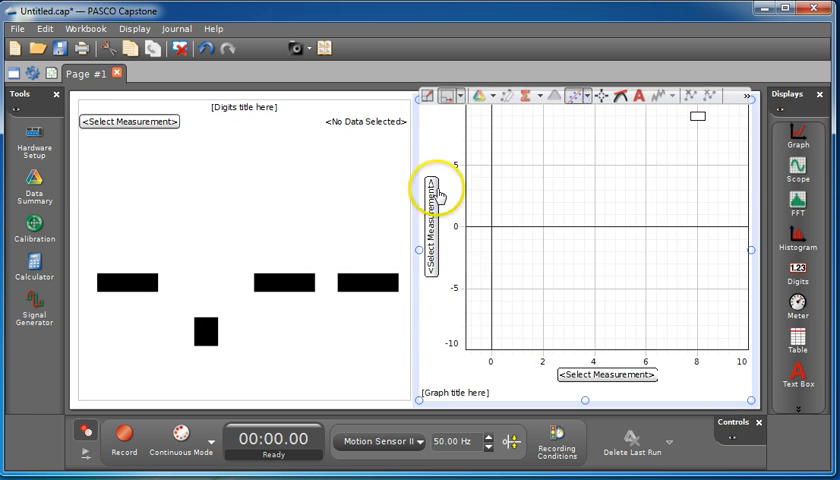
left_click(128, 120)
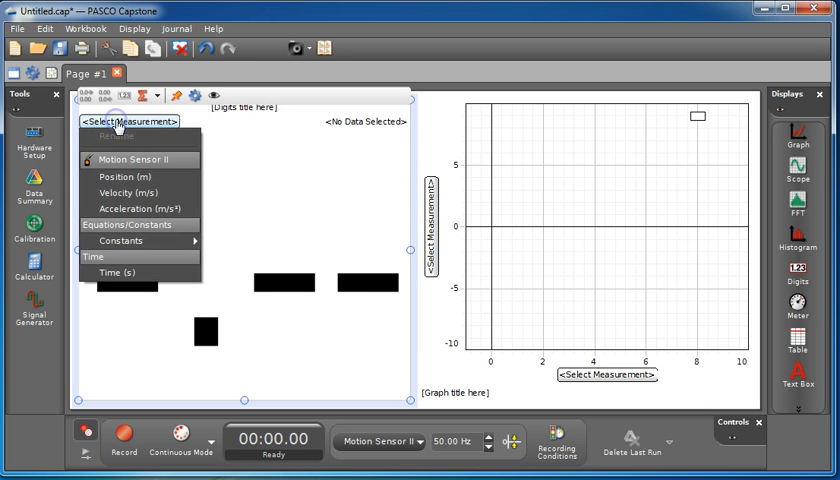
left_click(128, 176)
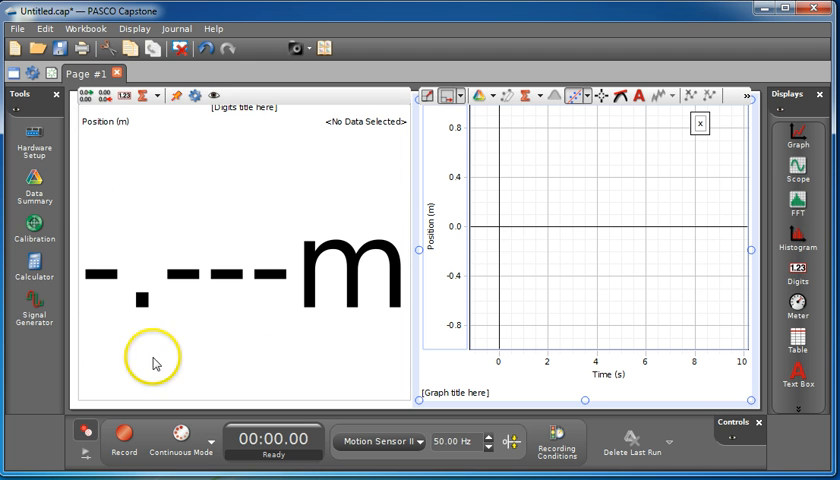
mouse_move(234, 164)
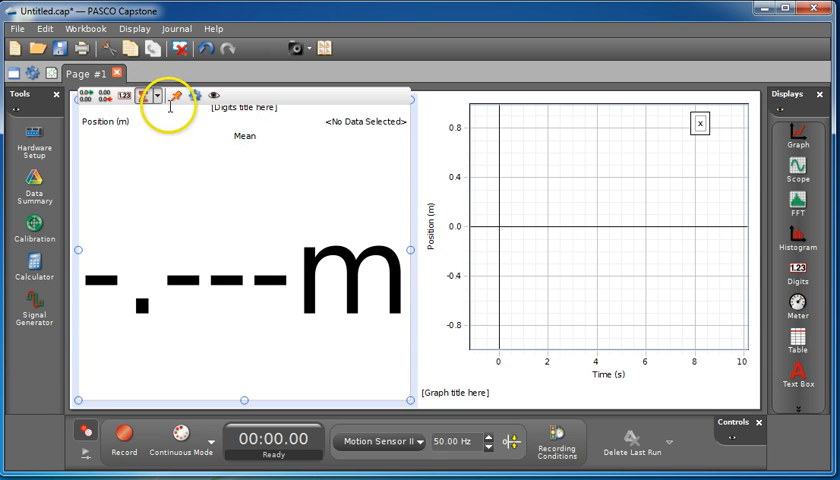
Keep Mean as the statistic shown in the Digits display before recording a run
left_click(156, 96)
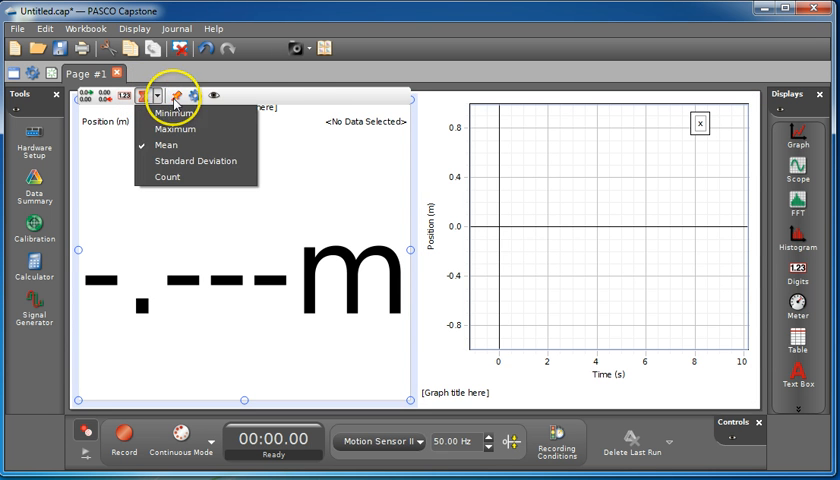
left_click(164, 144)
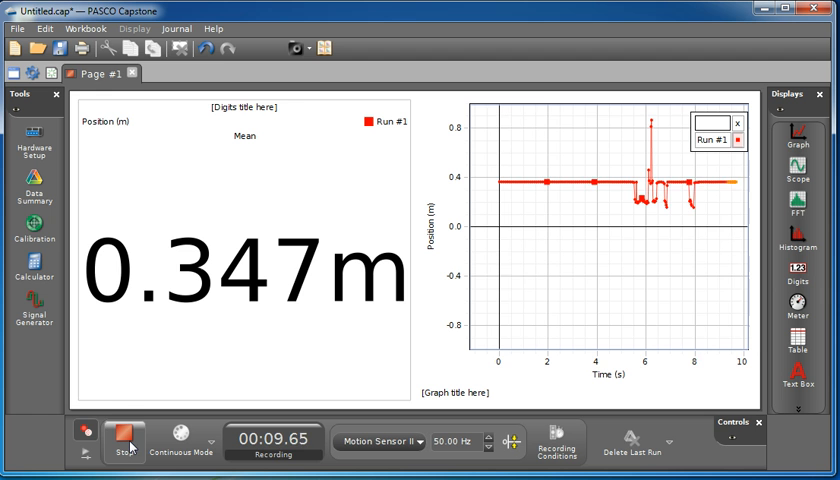
Stop recording Run #1 at 10.90 s, leaving the mean position at 0.348 m
left_click(124, 440)
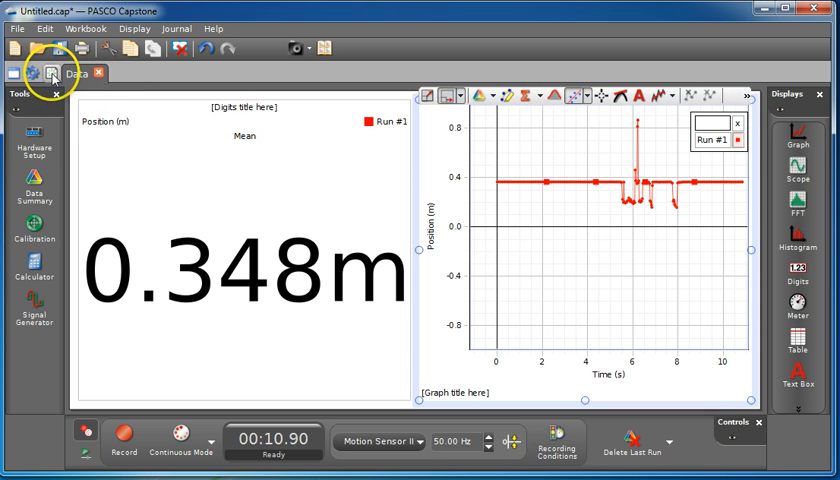
Add a second page renamed 'Table & Graph' laid out with a table beside a graph
left_click(56, 72)
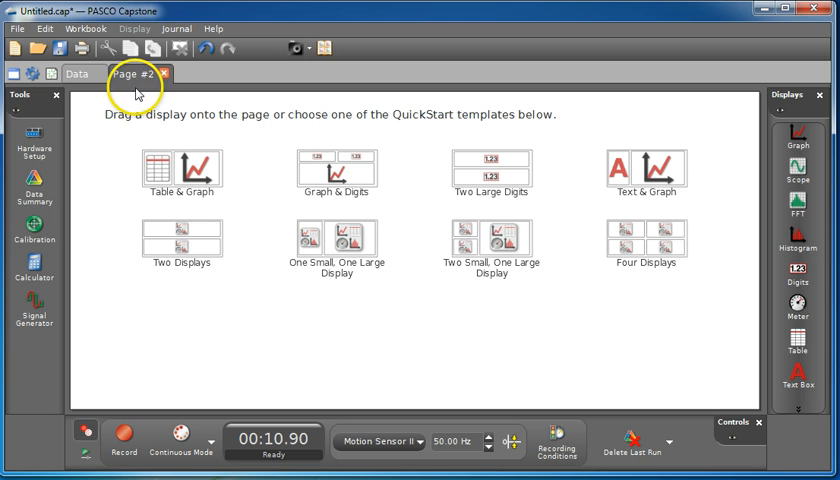
double_click(126, 72)
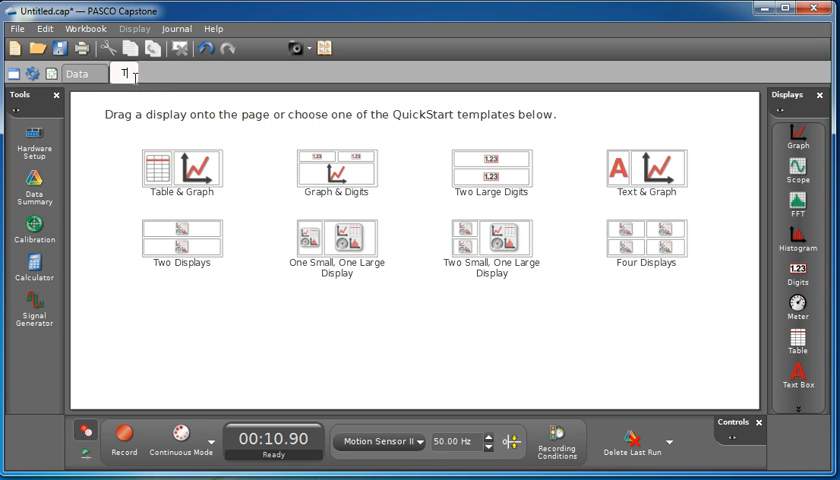
type("Table &")
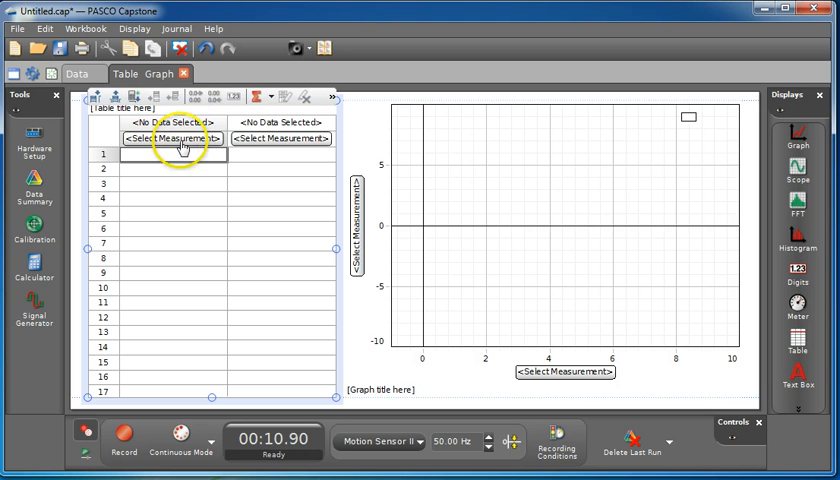
left_click(172, 136)
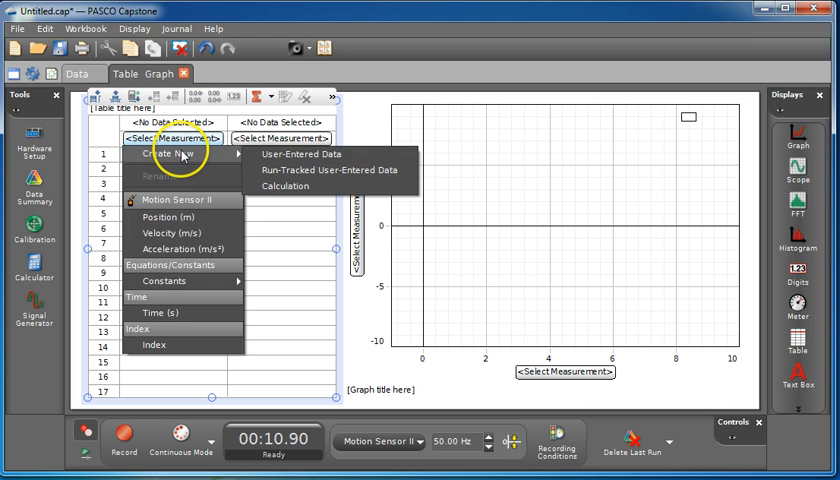
Make both table columns user-entered data named Mass (kg) and Position (m)
left_click(300, 154)
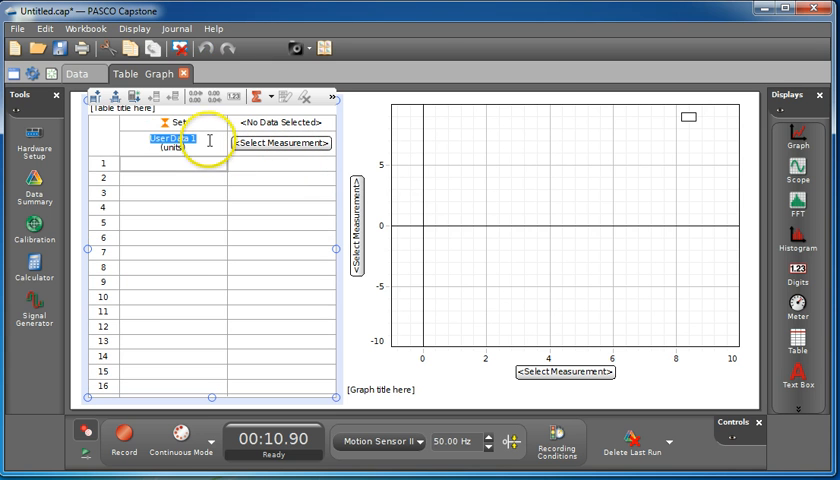
type("Mass")
left_click(174, 146)
type("kg")
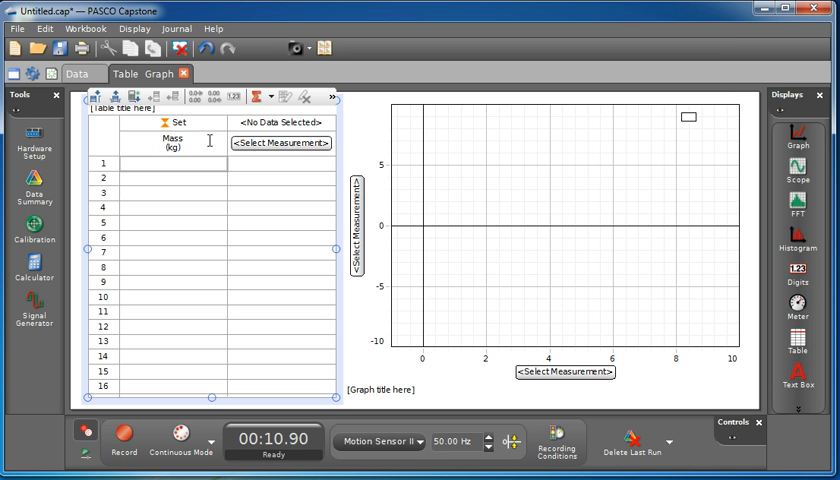
mouse_move(280, 144)
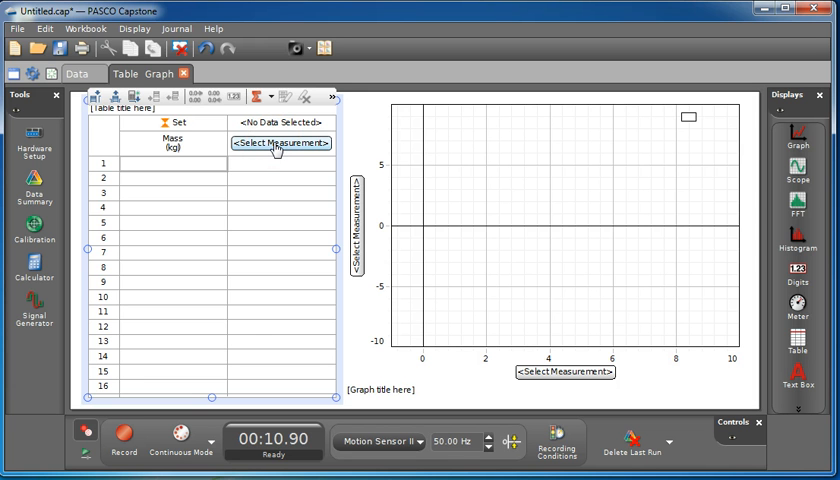
left_click(280, 142)
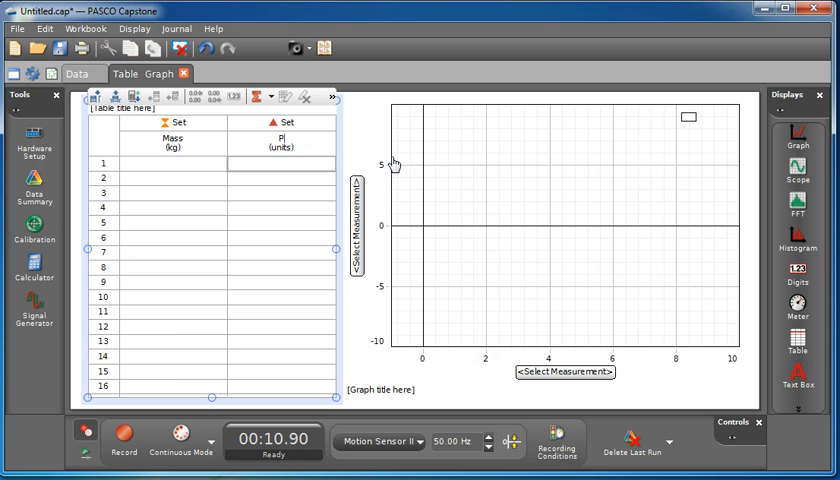
type("Position")
left_click(280, 146)
type("m")
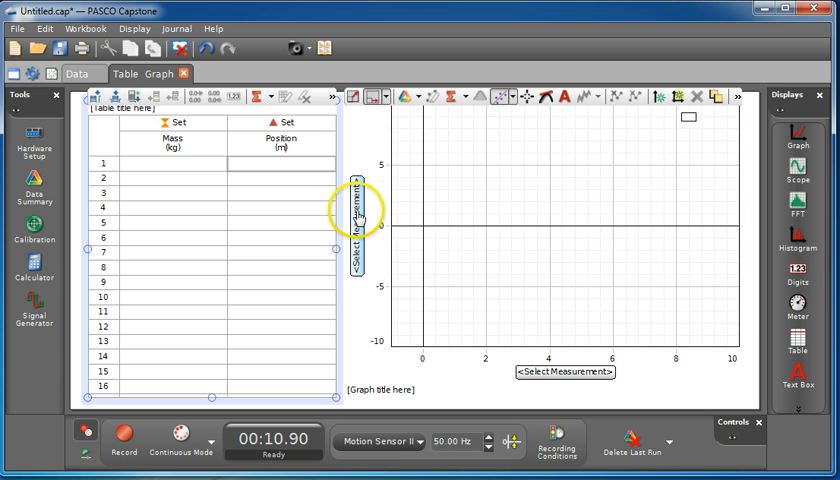
Set the graph axes to Mass (kg) versus Position, Ch 1+2 (m)
left_click(356, 220)
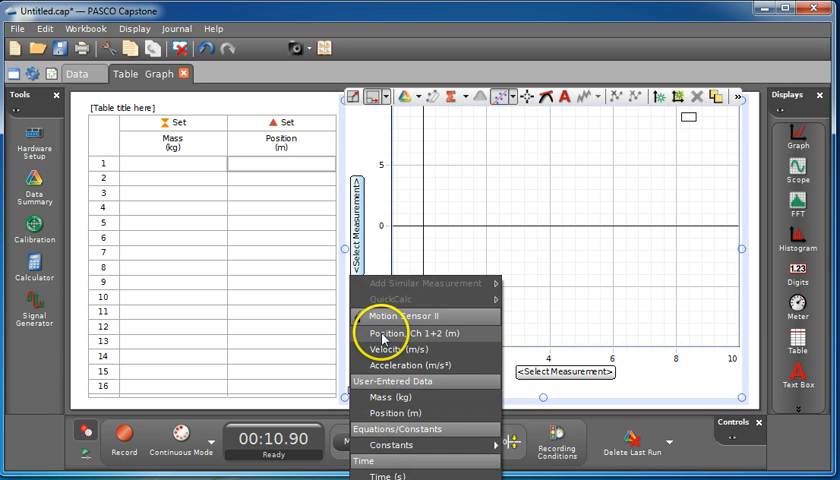
left_click(404, 332)
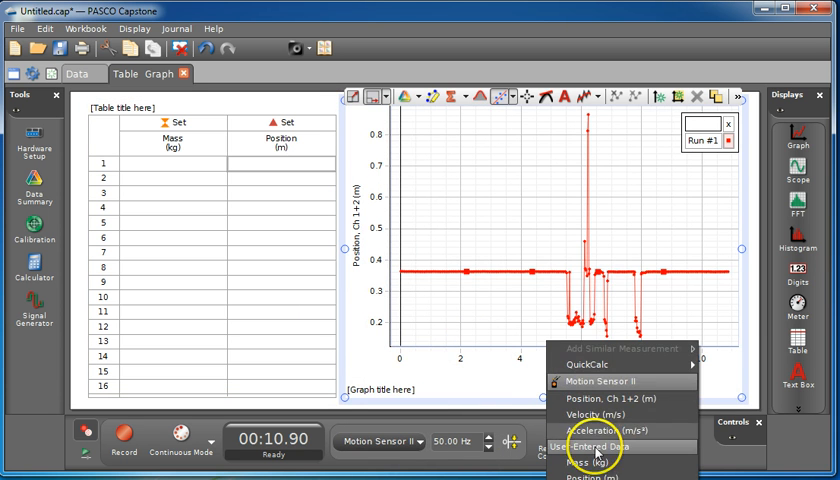
left_click(576, 472)
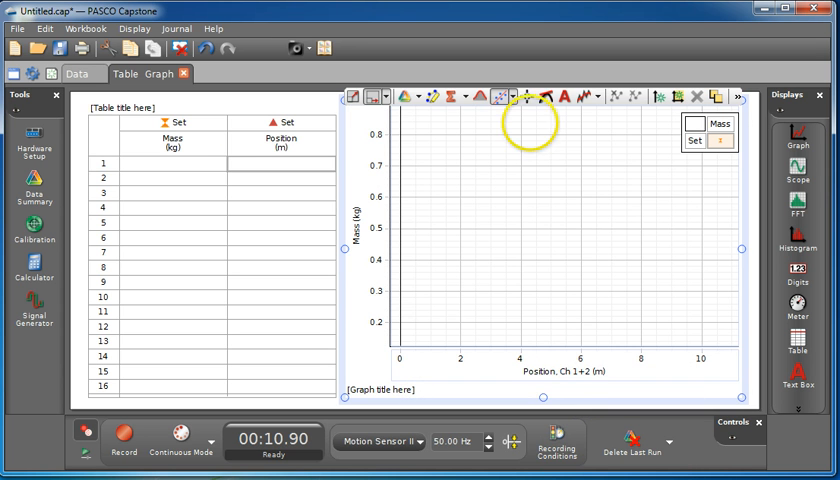
left_click(172, 164)
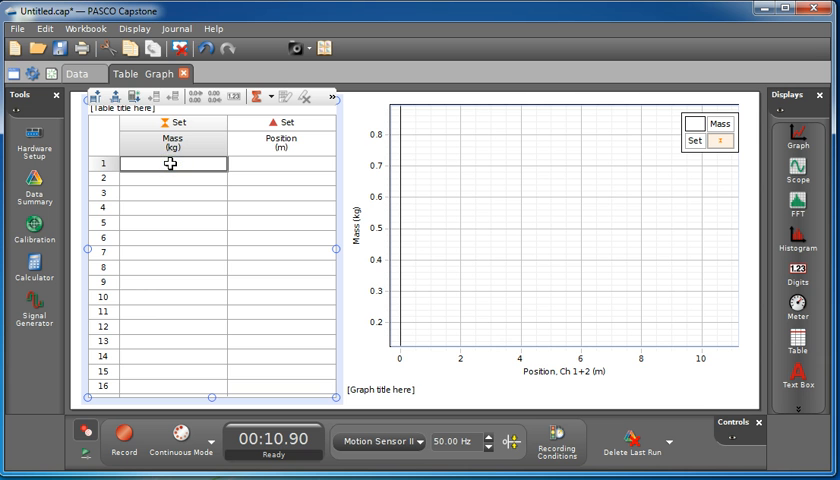
Enter mass-position pairs 0.3 kg / 0.35 m and 0.4 kg / 0.38 m into the table
type("0.3")
left_click(174, 178)
type("0.4")
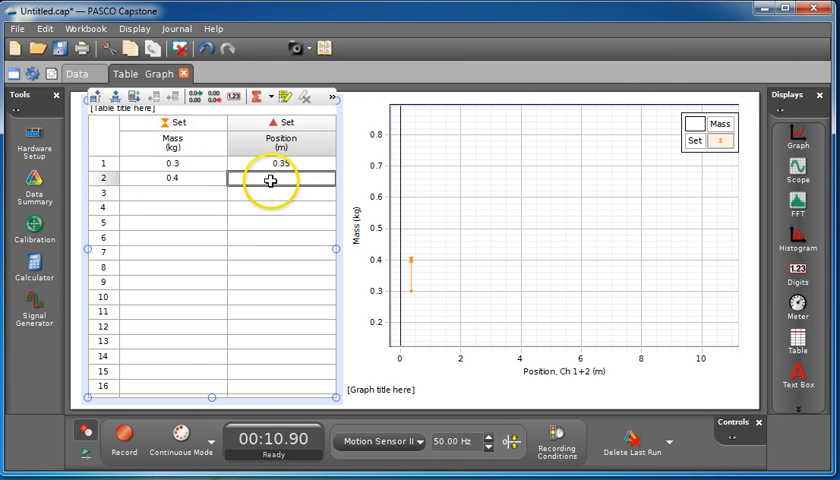
type("0.38")
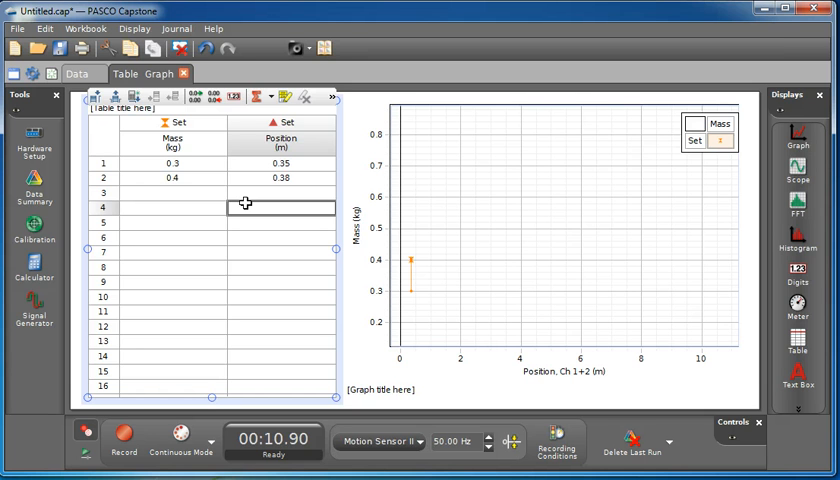
mouse_move(184, 452)
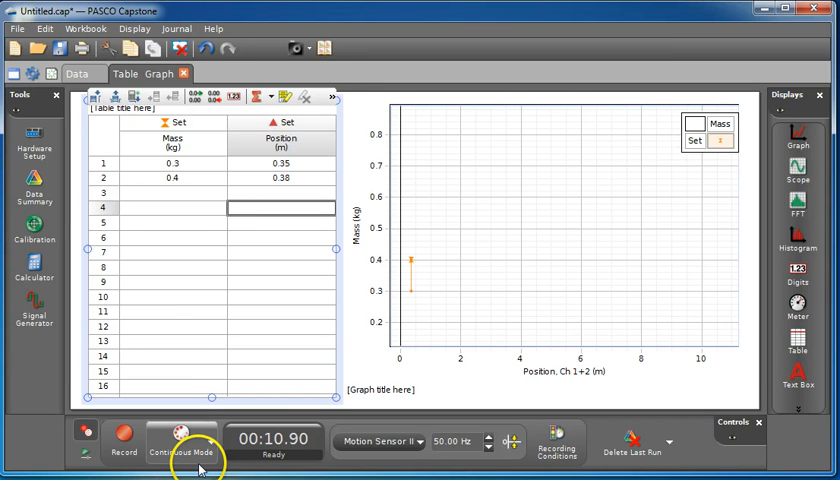